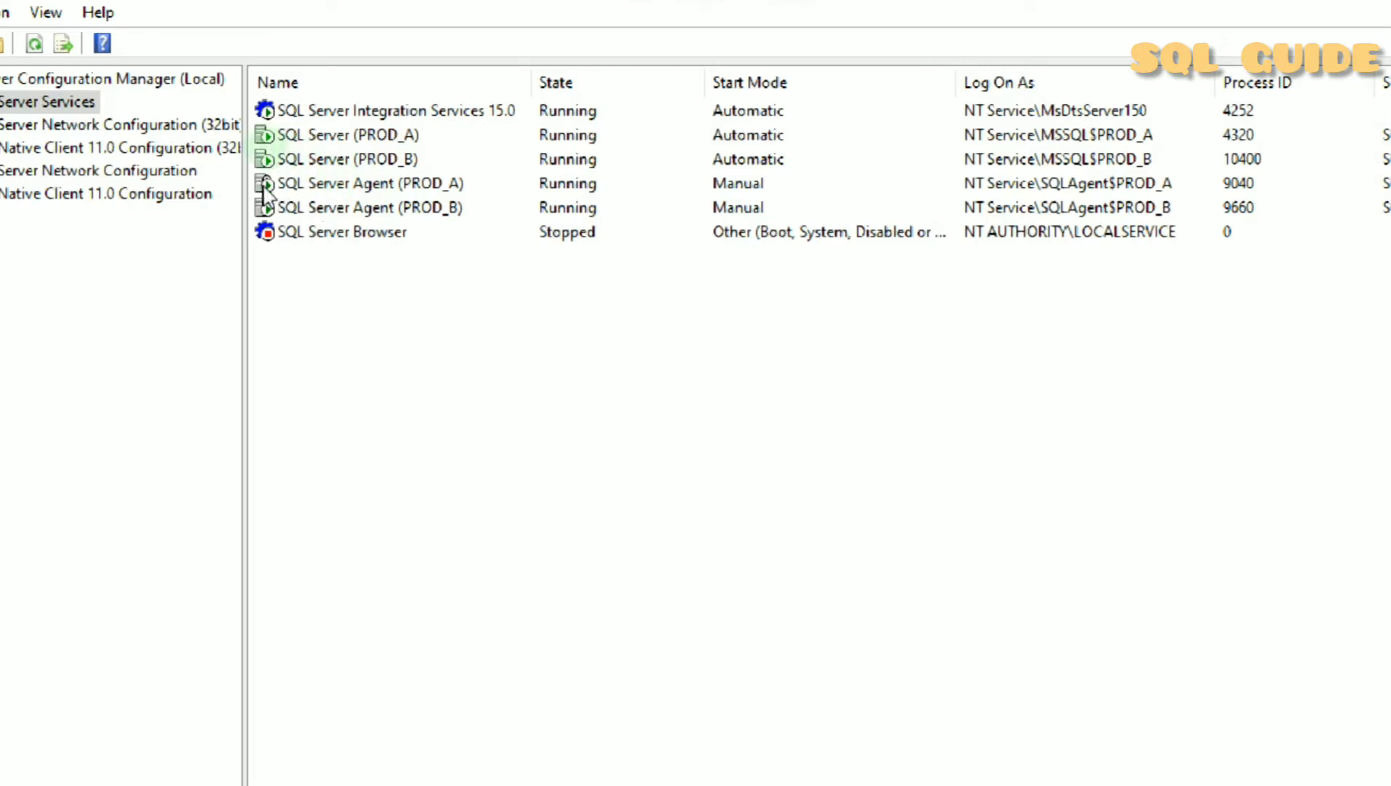
mouse_move(442, 223)
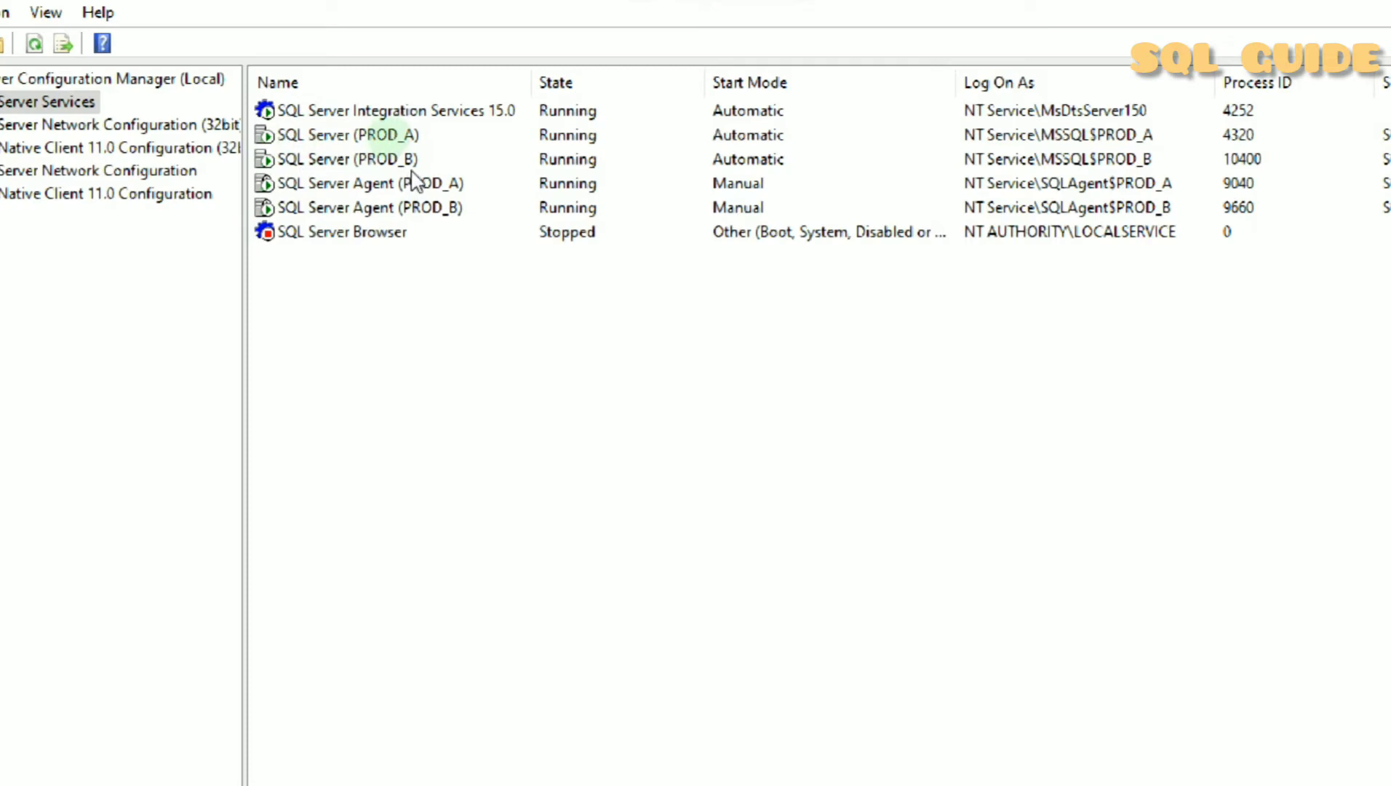
Select the PROD_B connection and execute SHUTDOWN WITH NOWAIT against it.
click(351, 159)
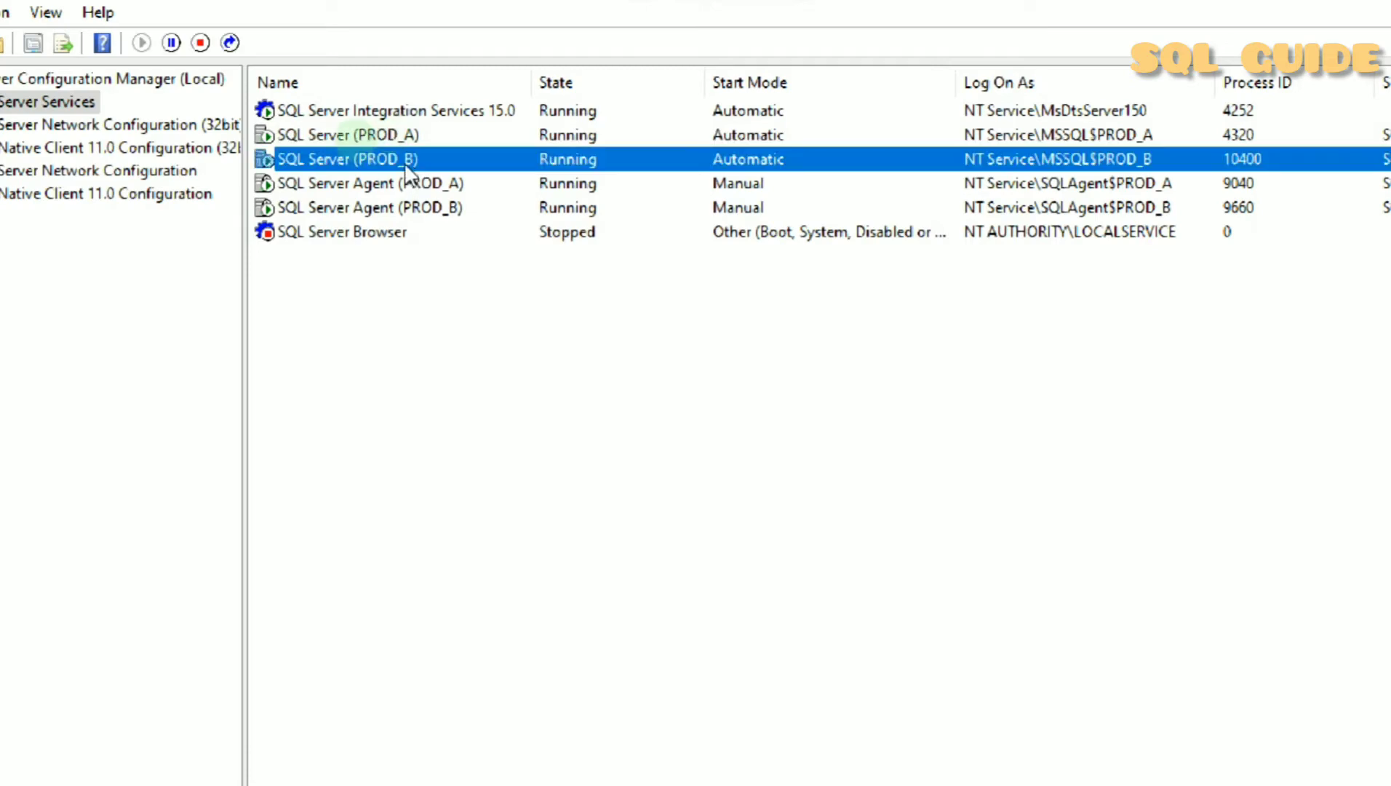
mouse_move(364, 167)
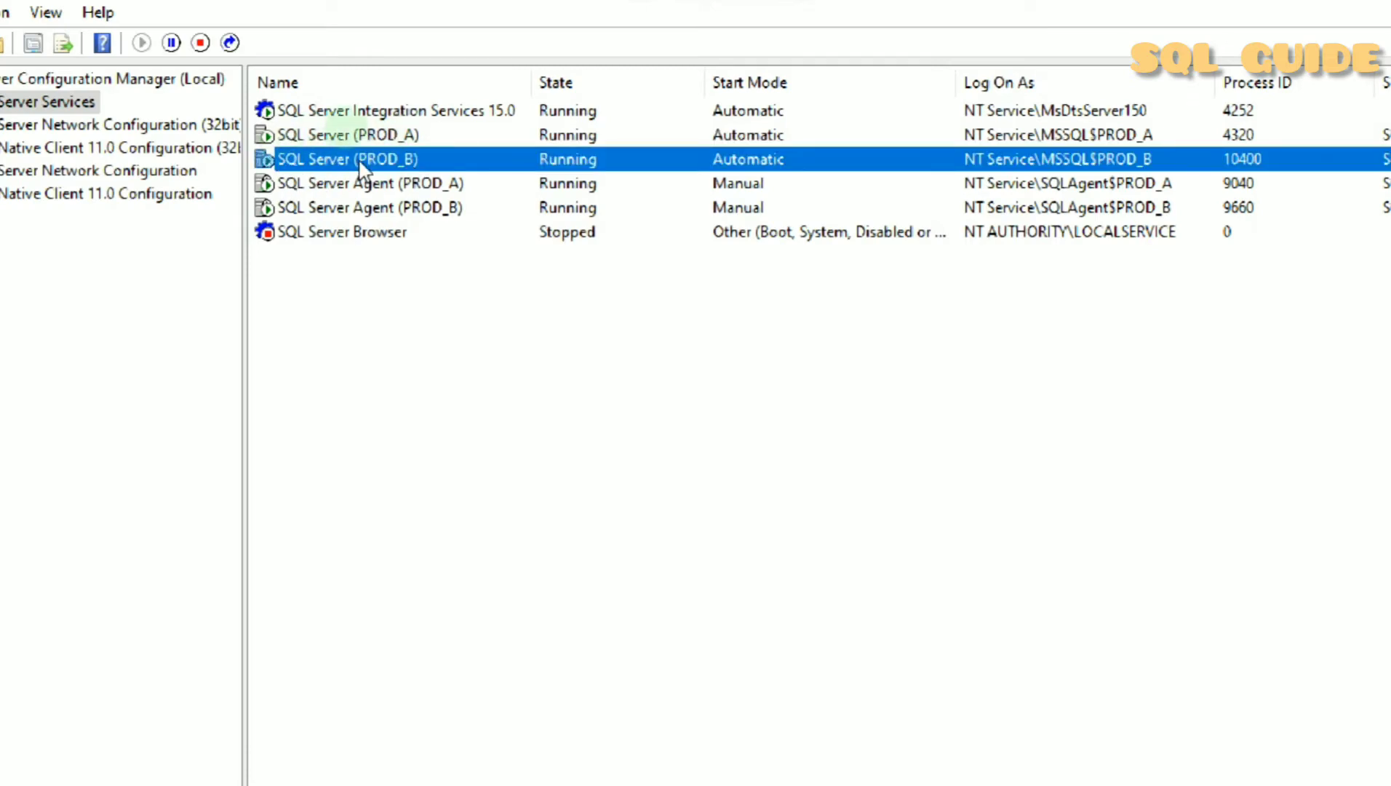
mouse_move(373, 178)
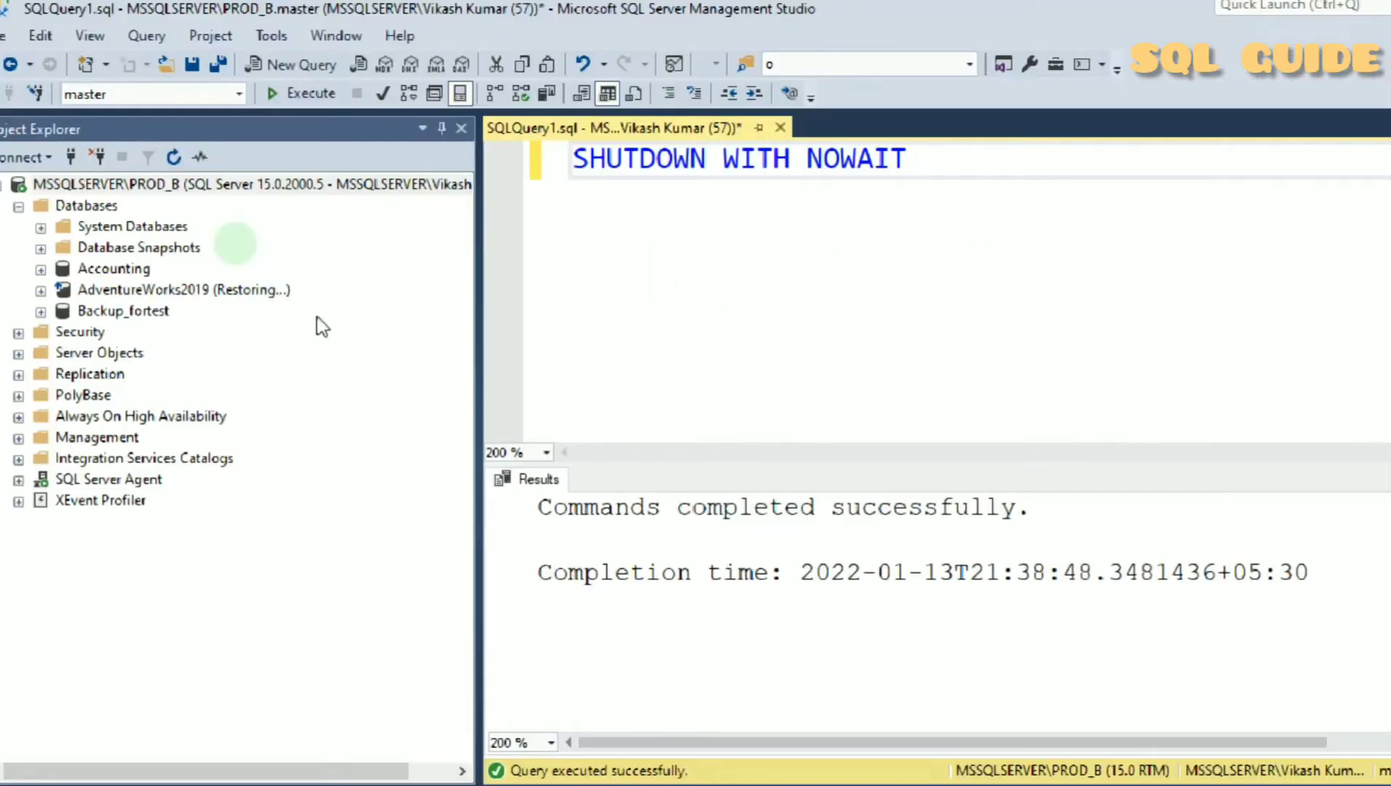
mouse_move(181, 186)
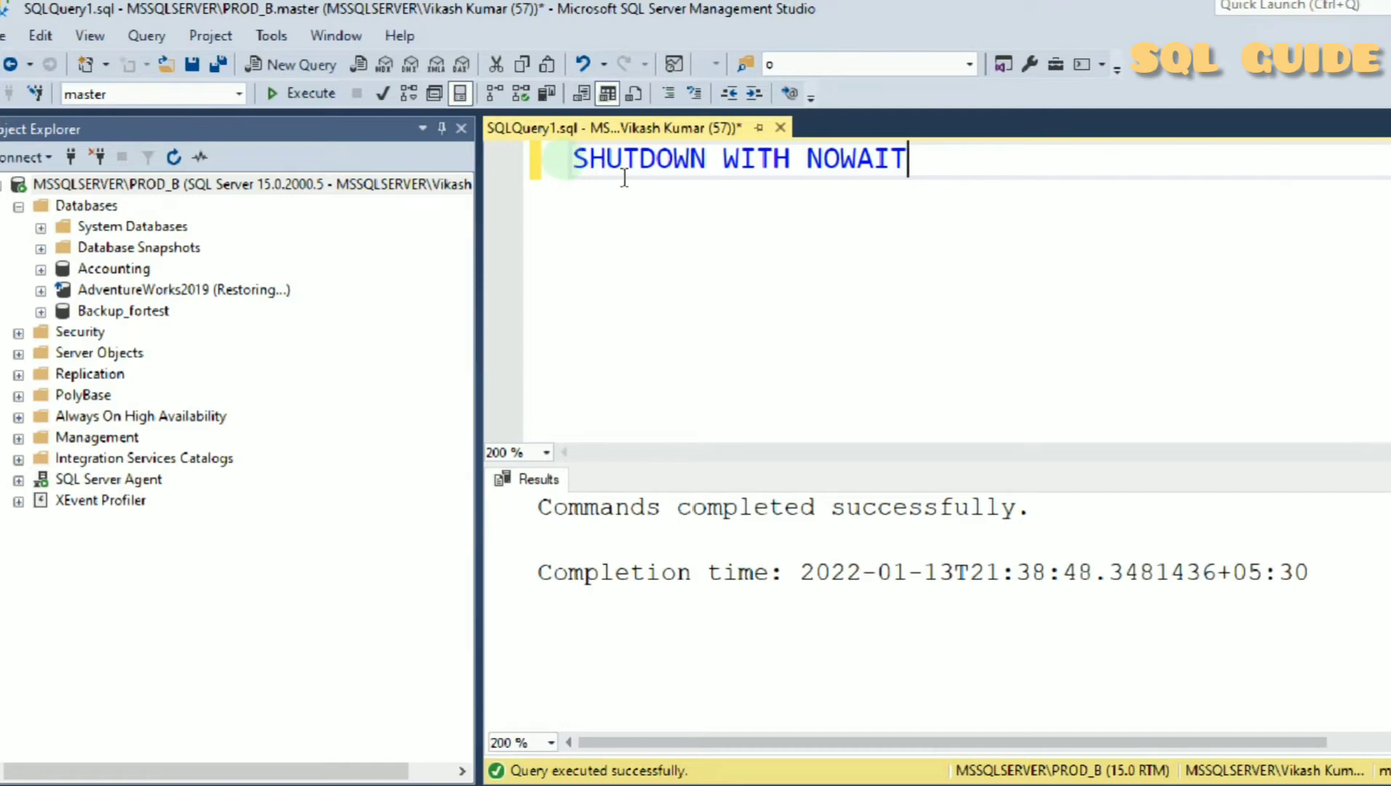
mouse_move(854, 182)
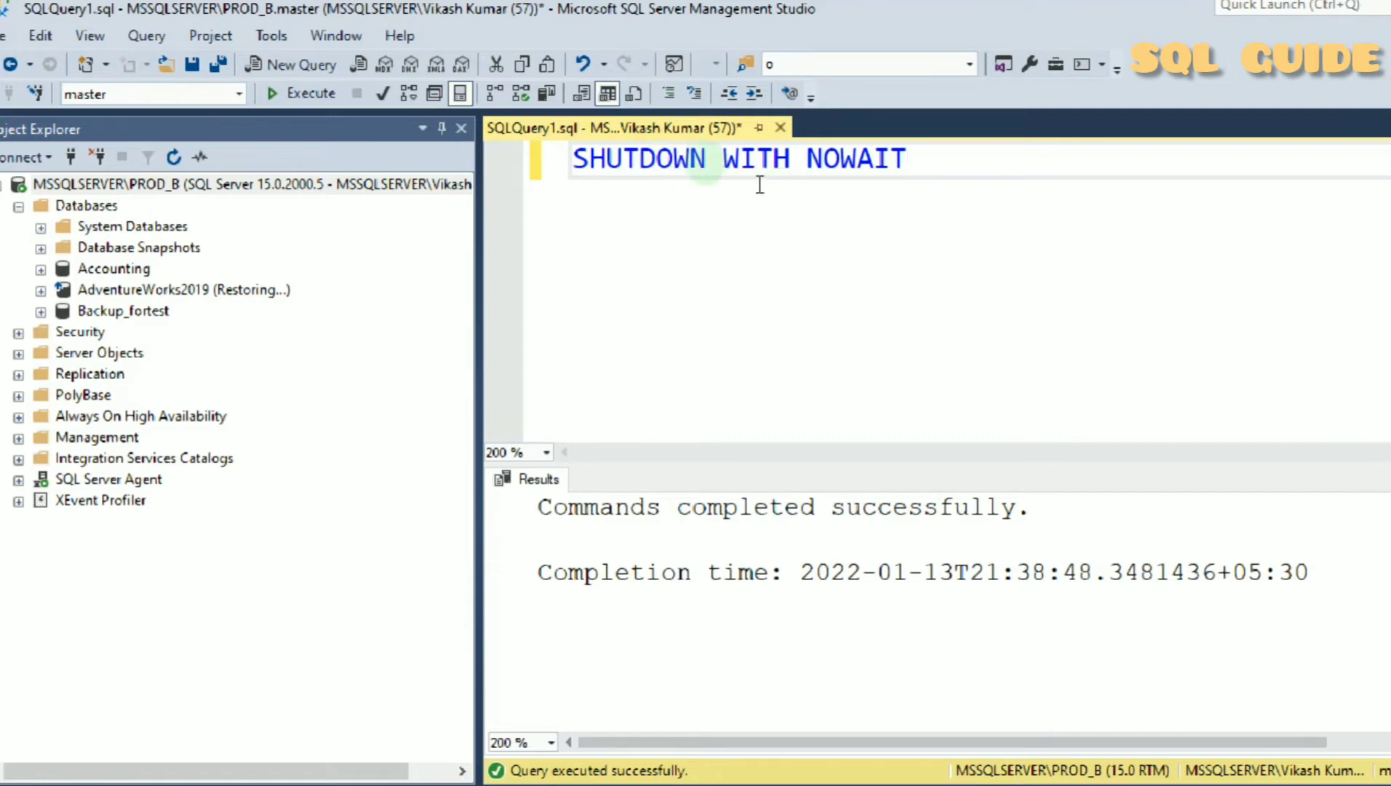
mouse_move(914, 182)
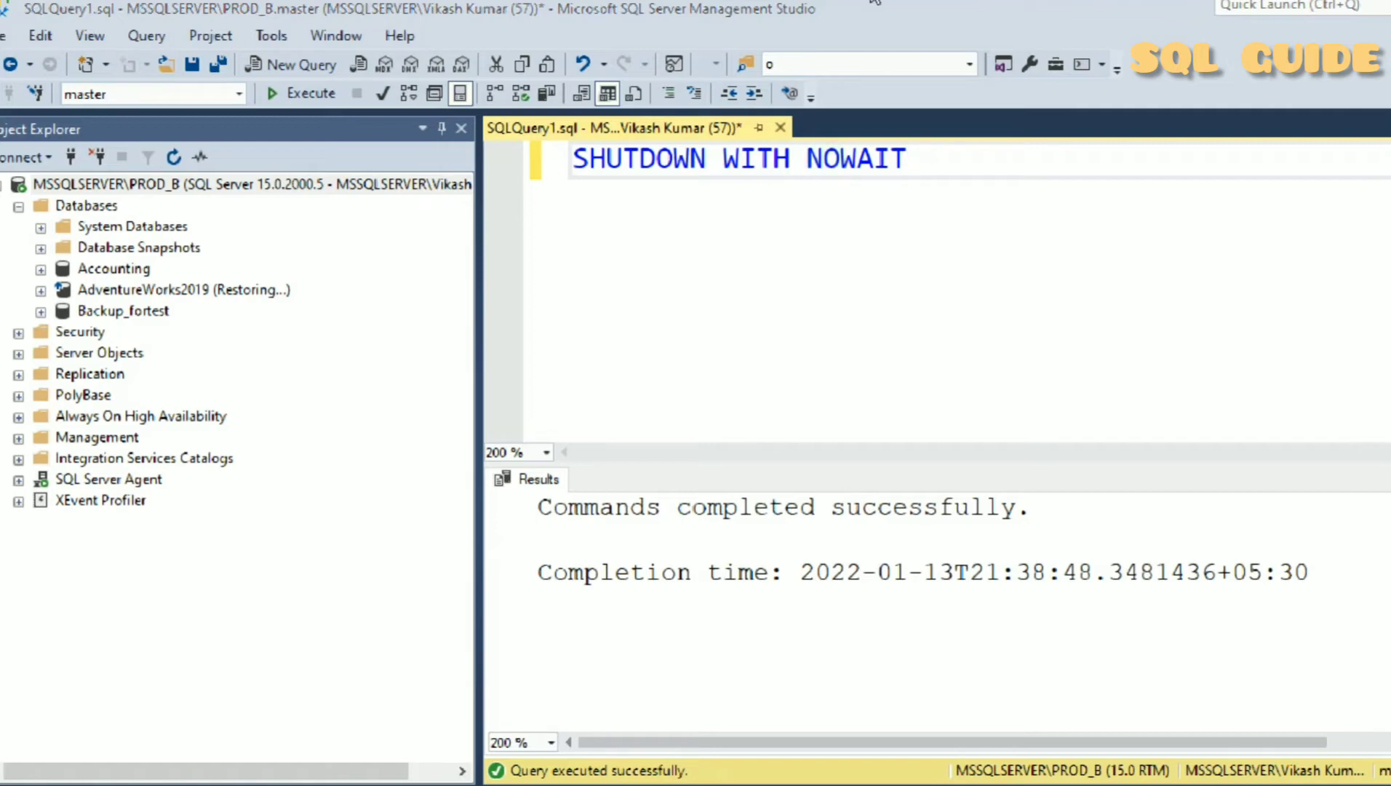
click(248, 184)
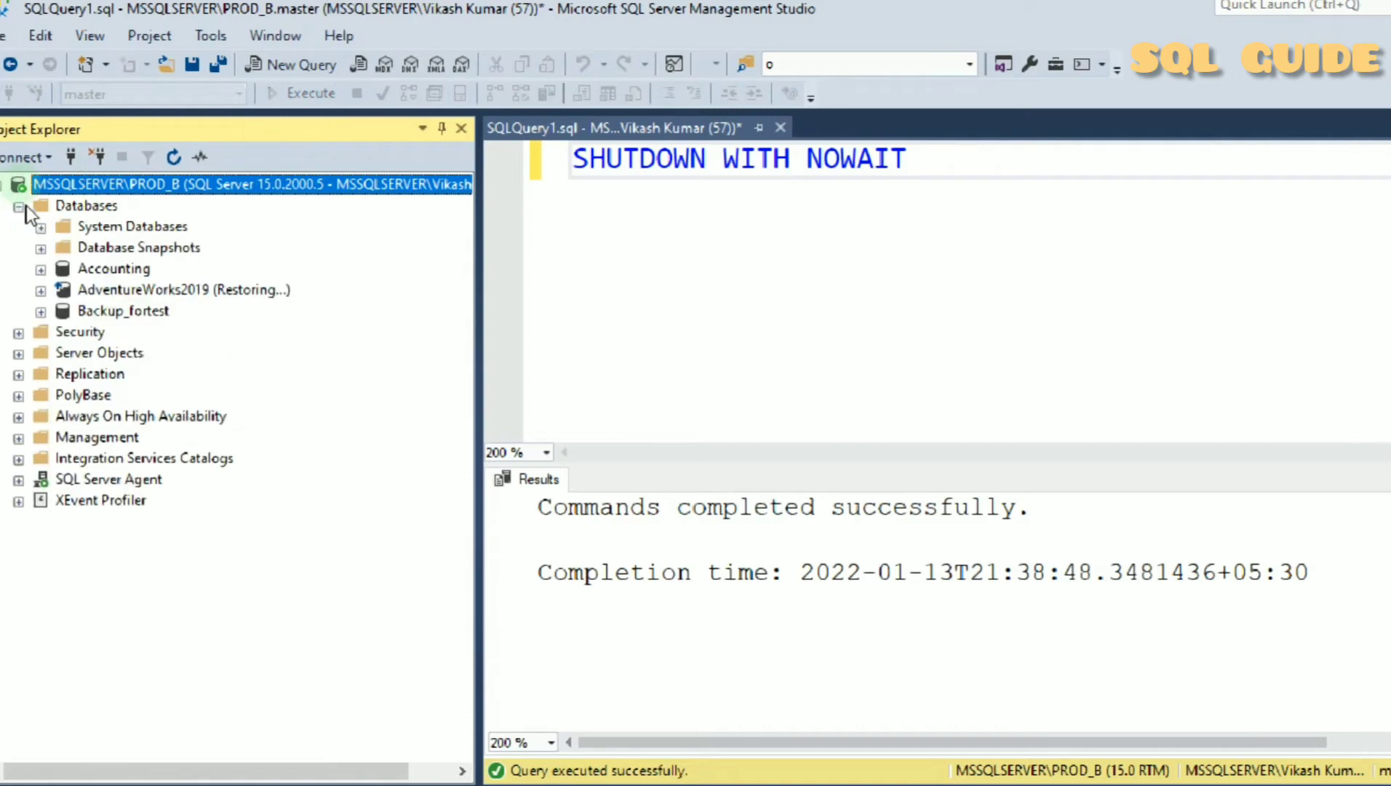
mouse_move(186, 195)
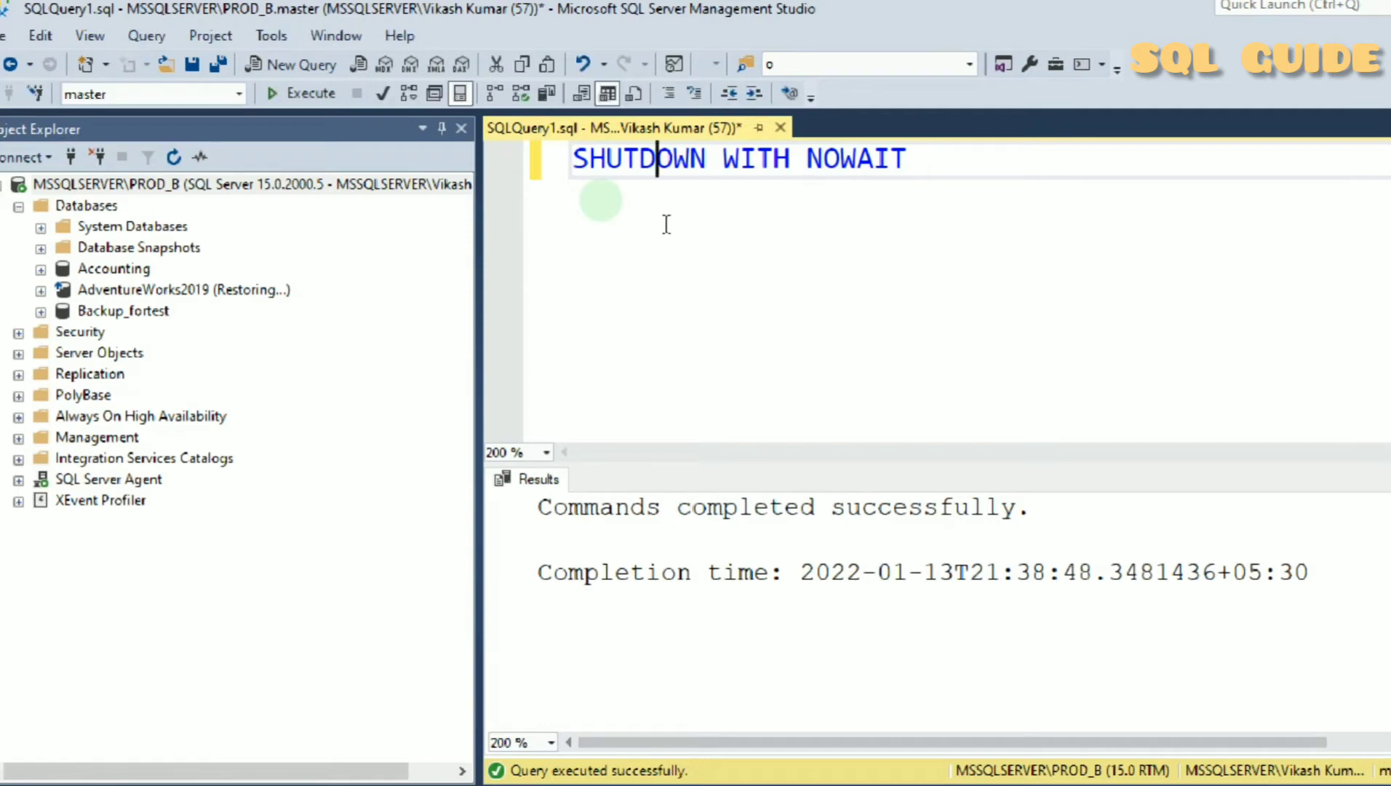
mouse_move(345, 127)
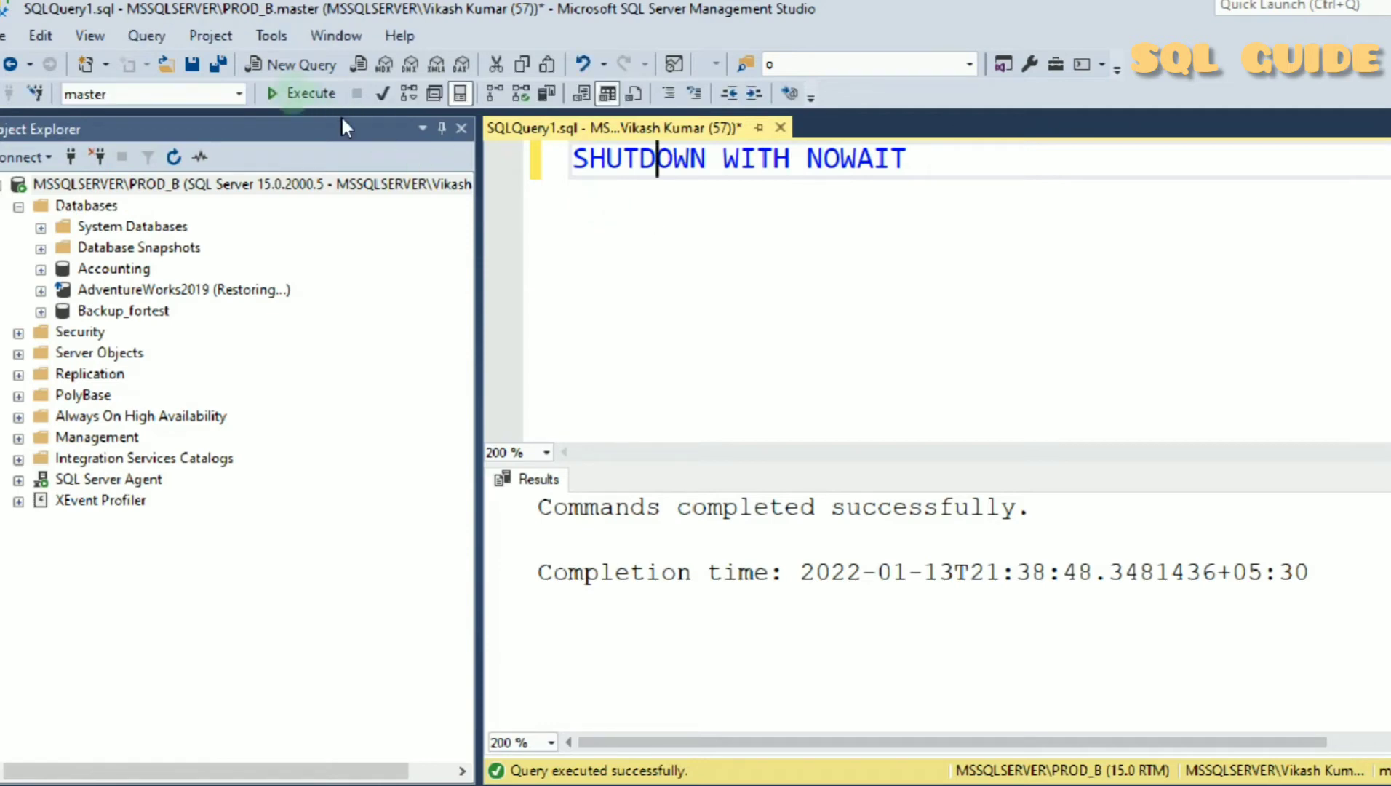
click(310, 92)
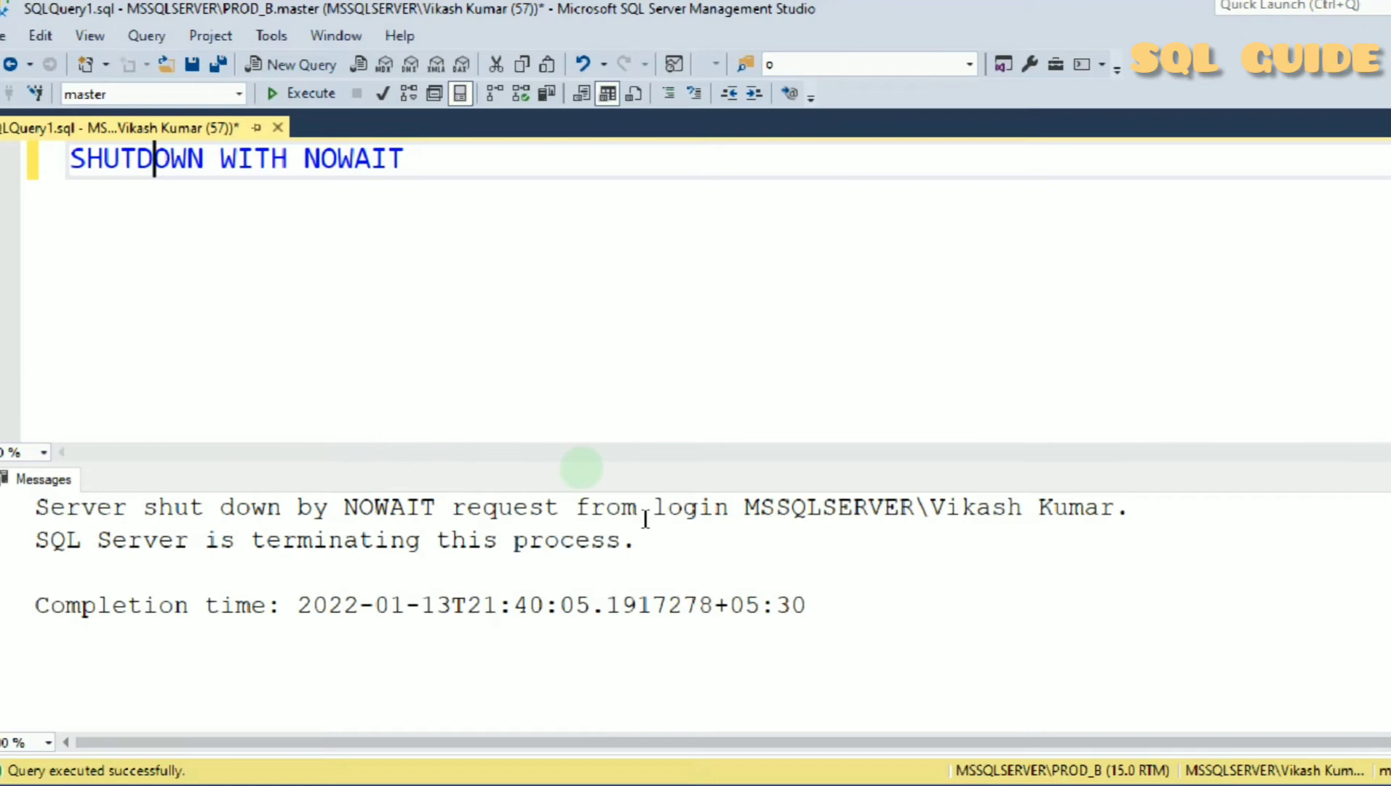
mouse_move(884, 526)
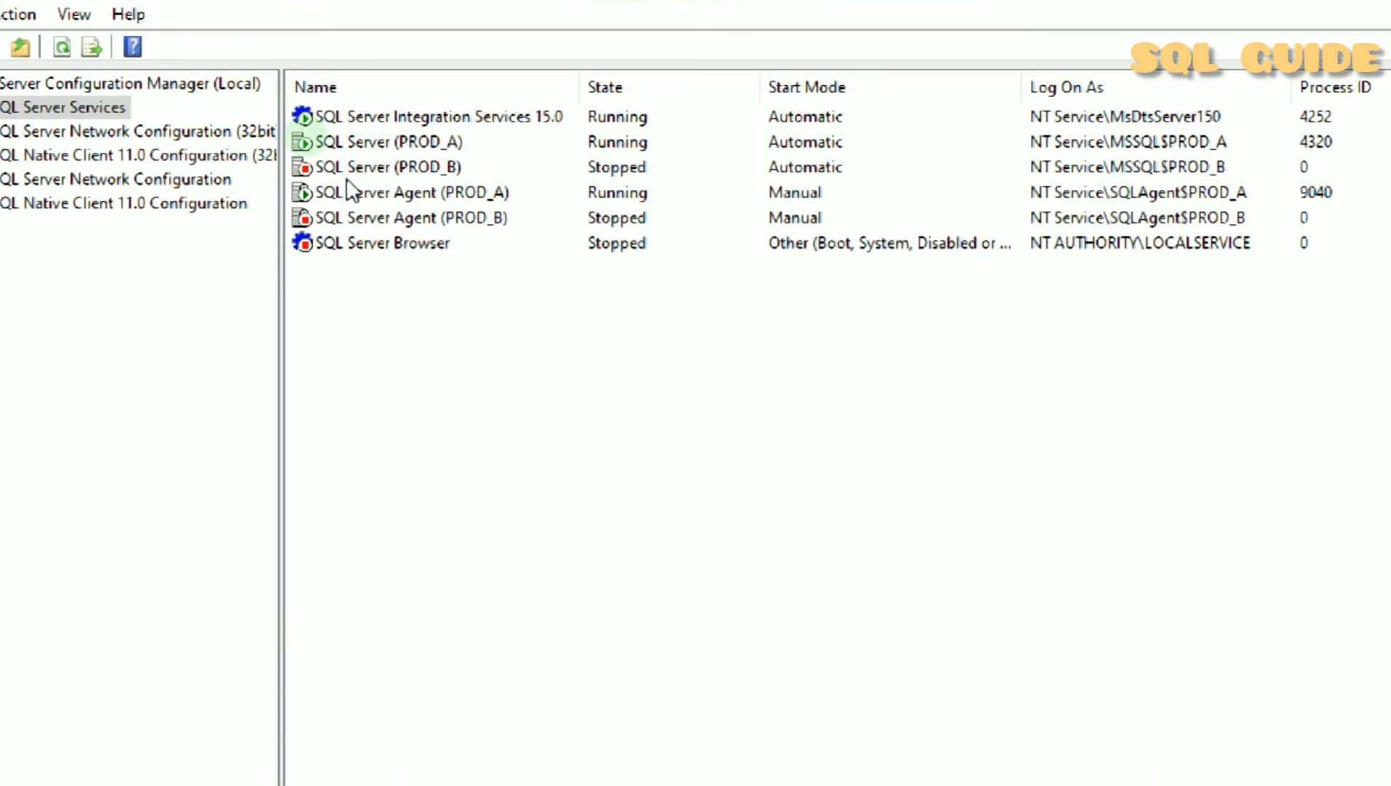
mouse_move(448, 188)
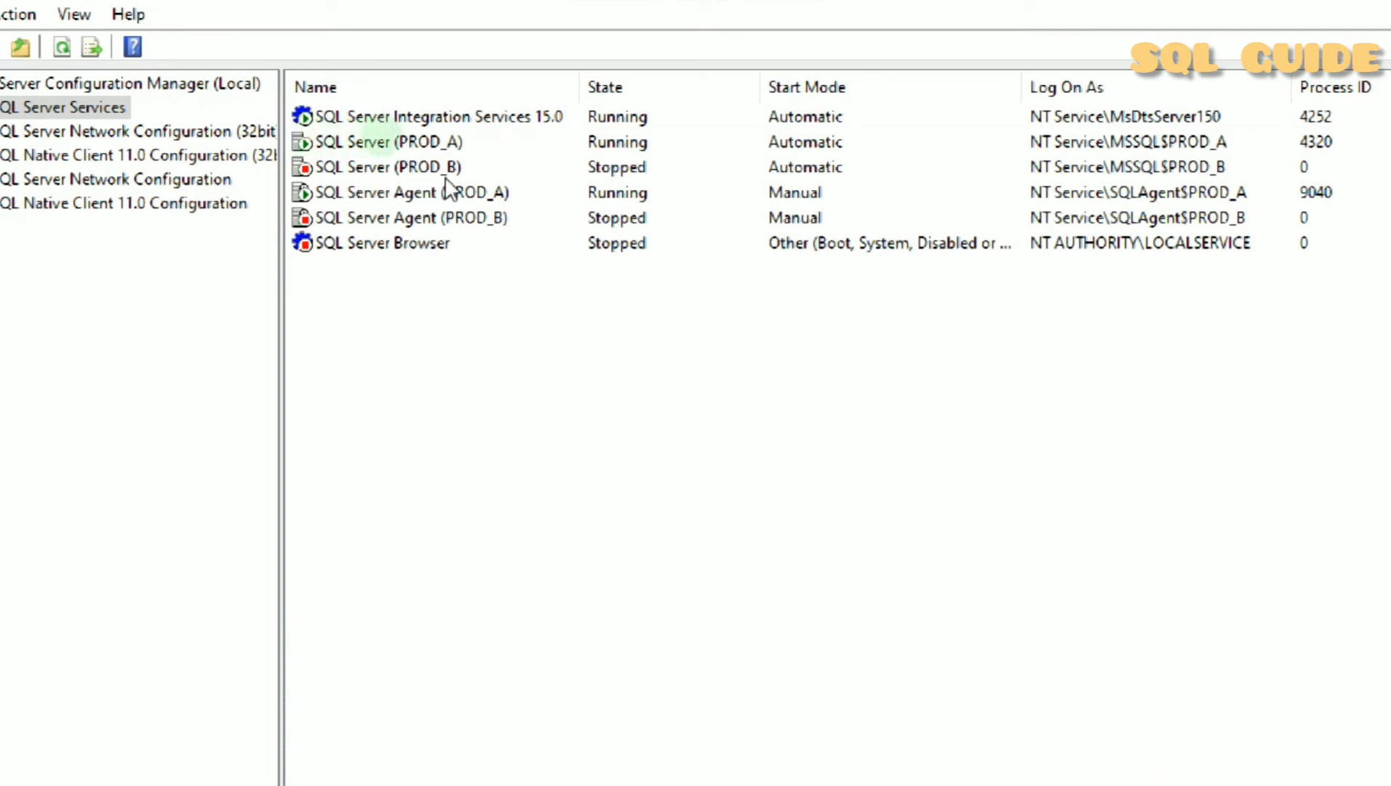
Confirm SQL Server (PROD_B) and SQL Server Agent (PROD_B) show Stopped in SQL Server Services.
click(381, 168)
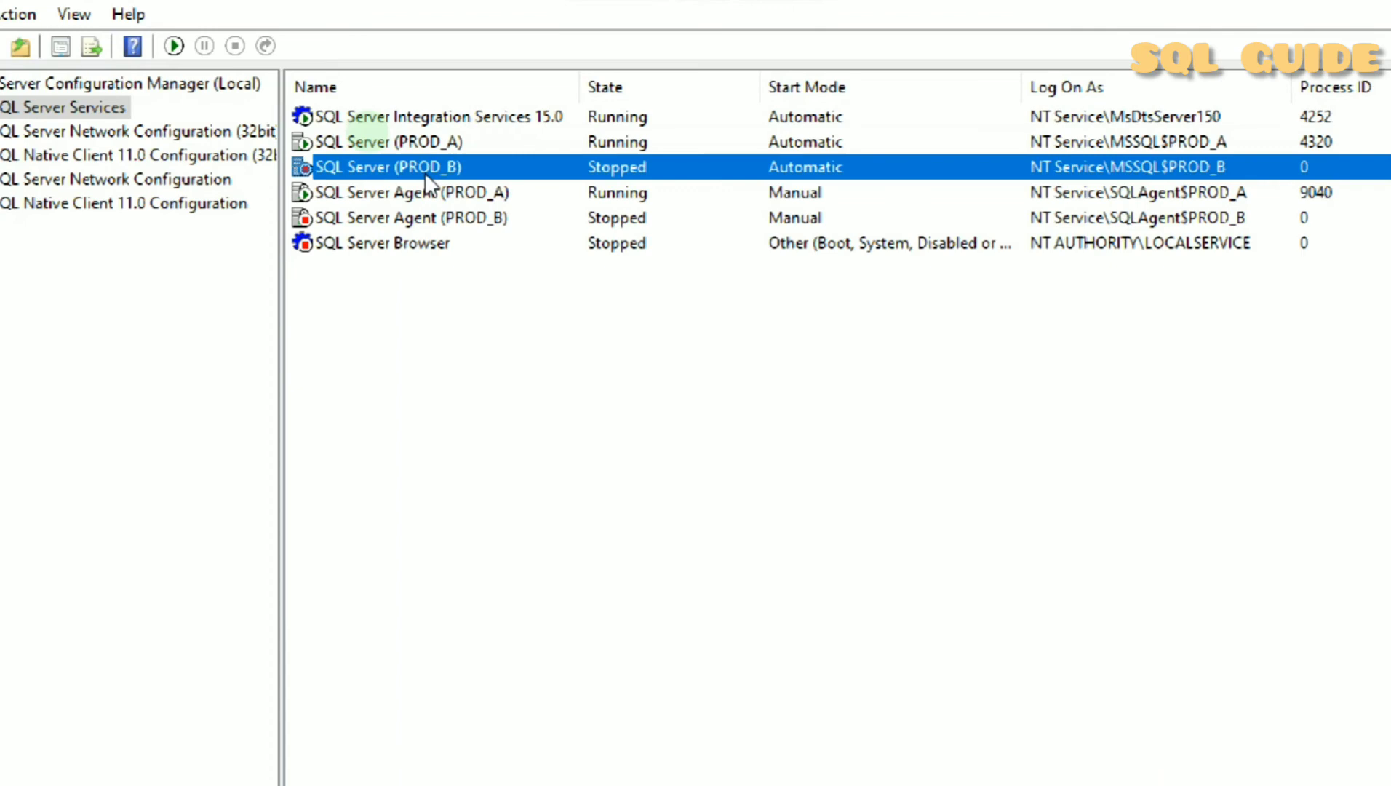
click(410, 217)
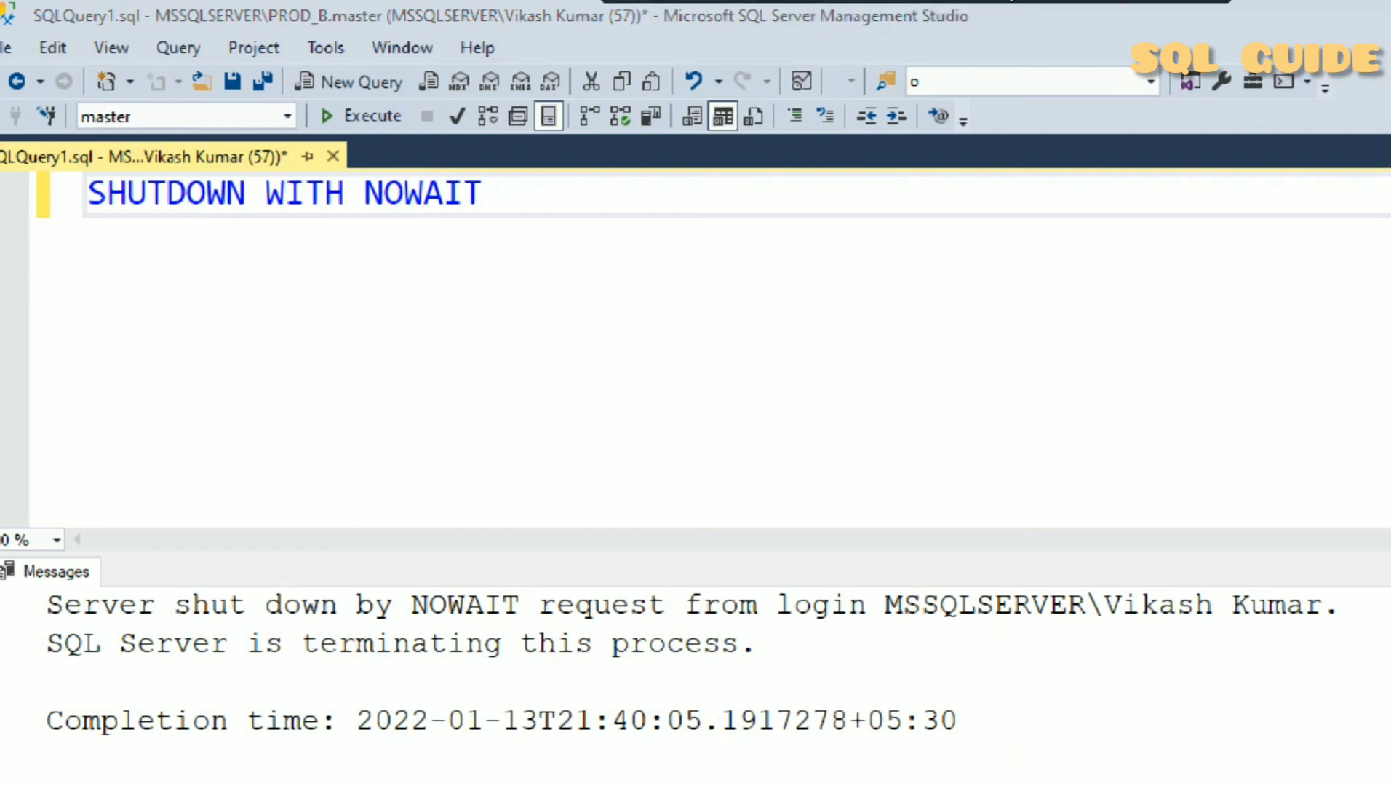
click(542, 310)
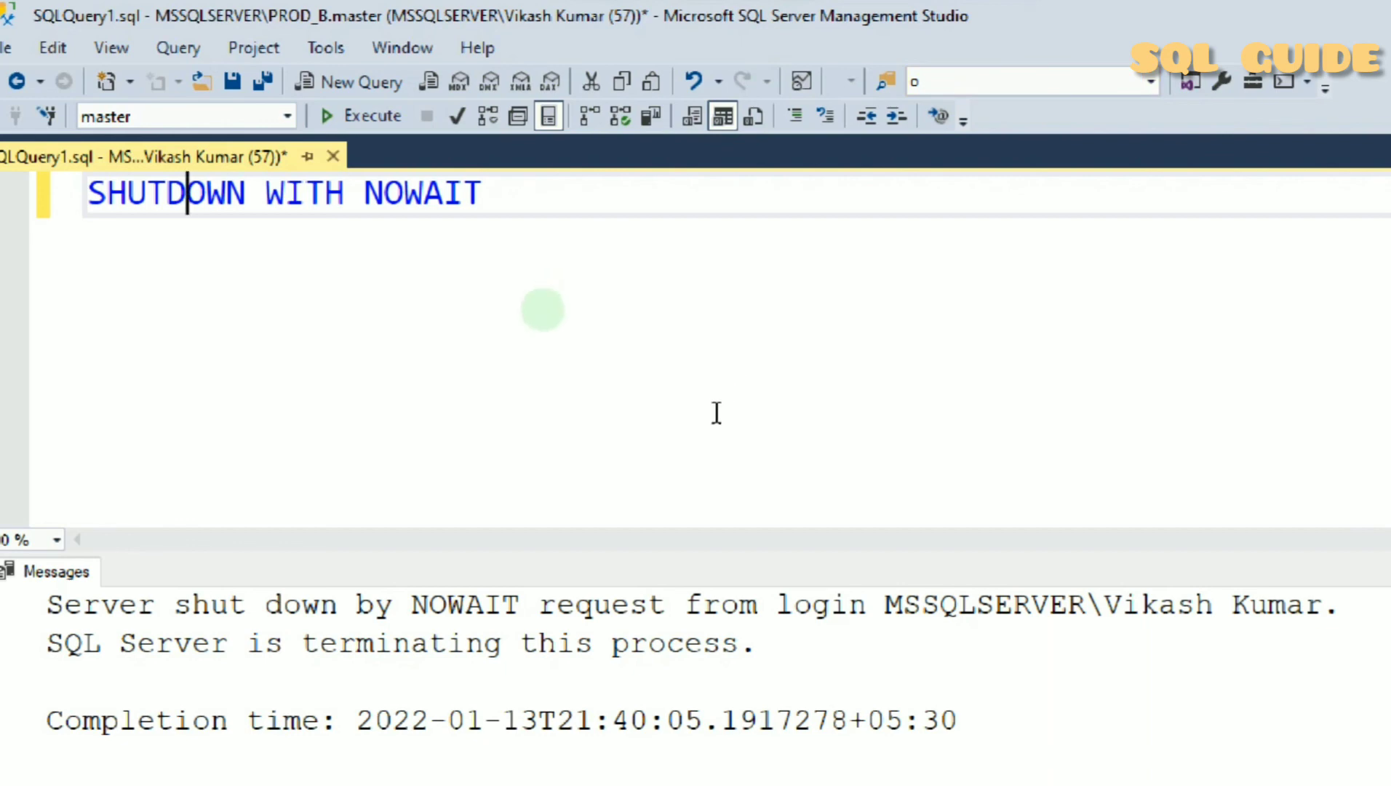